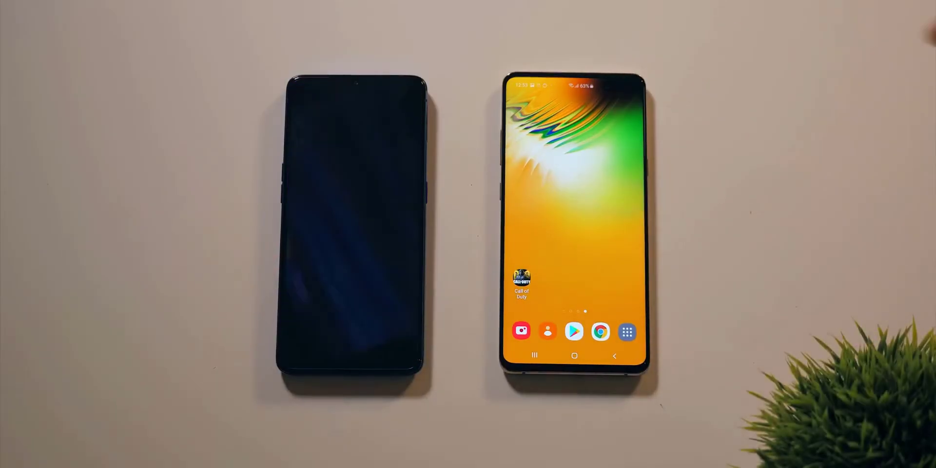
left_click(521, 278)
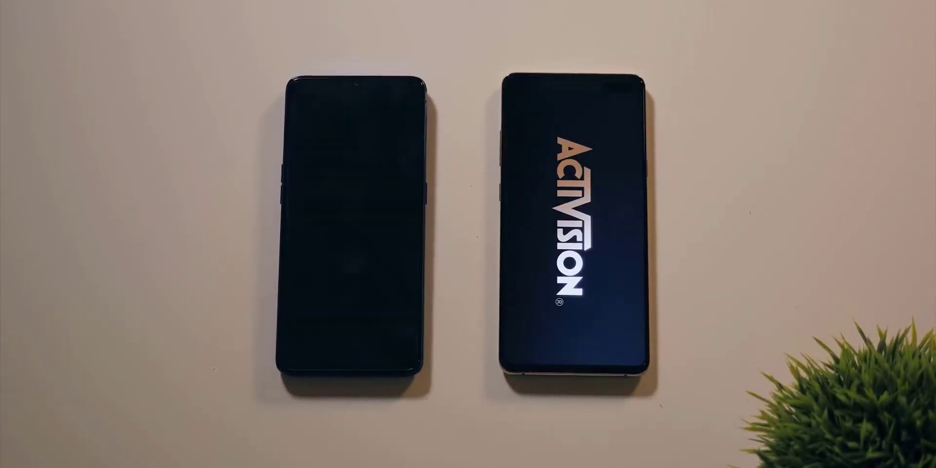